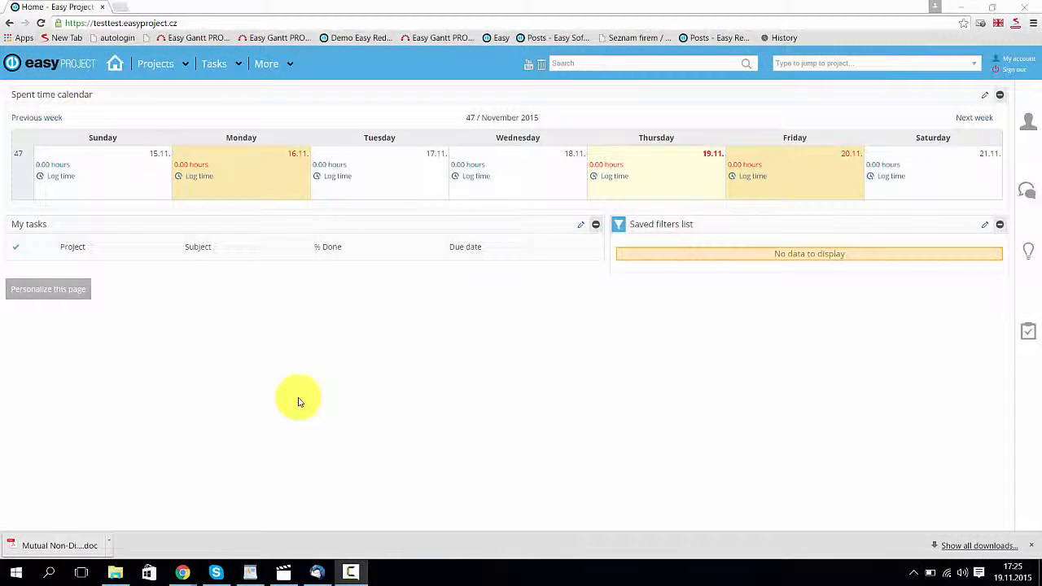
{"action": "mouse_move", "coordinate": [304, 414]}
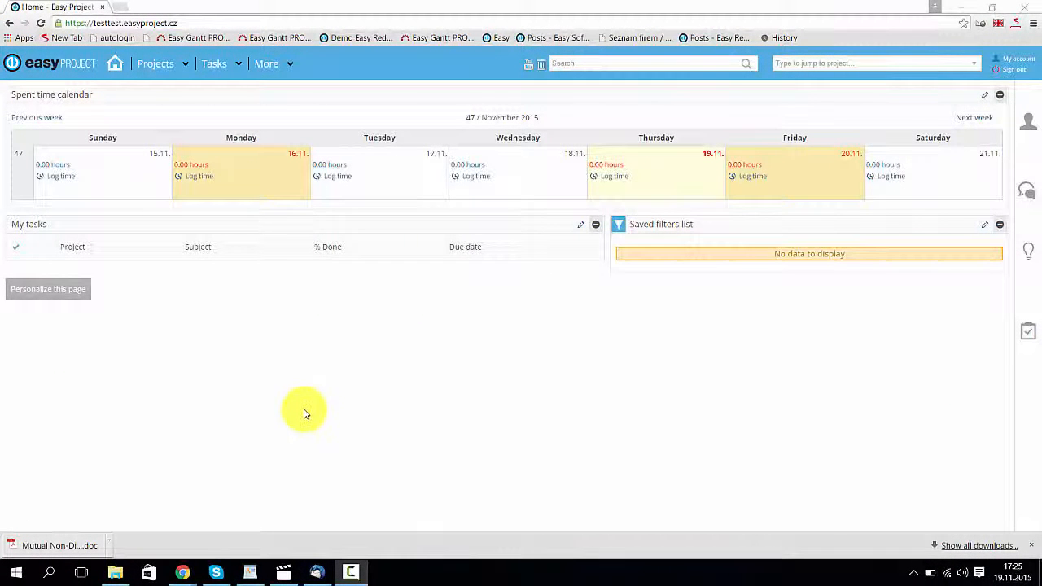
{"action": "mouse_move", "coordinate": [333, 421]}
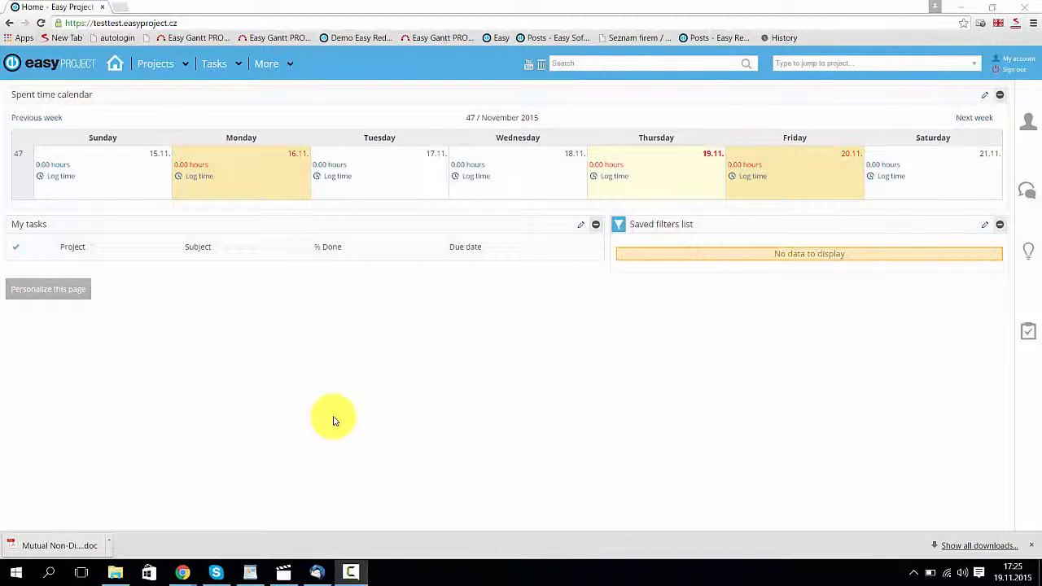
{"action": "mouse_move", "coordinate": [342, 430]}
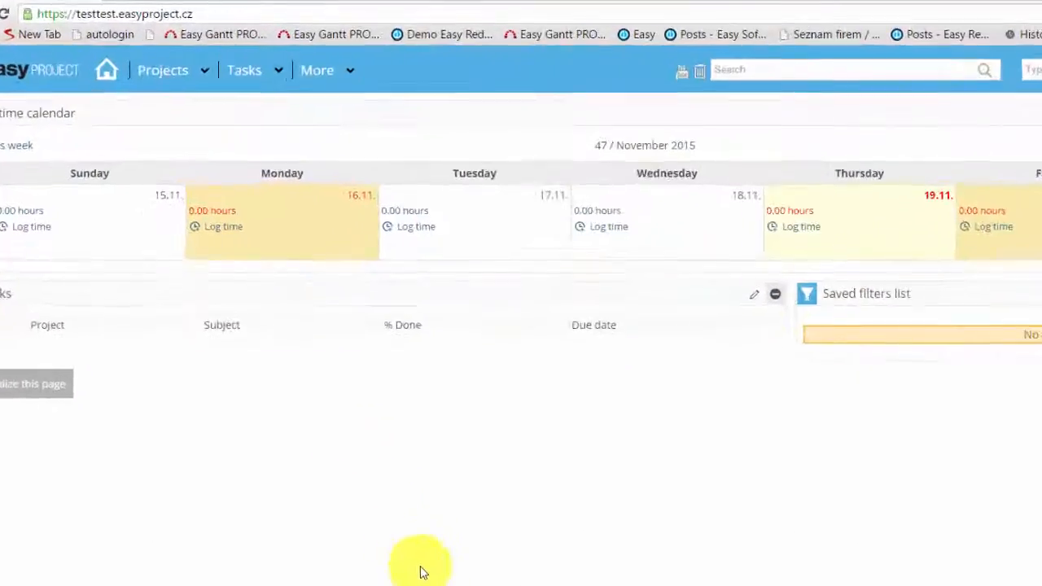
- Mark the Vacation attendance category as requiring approval in Administration > Categories
{"action": "left_click", "coordinate": [316, 70]}
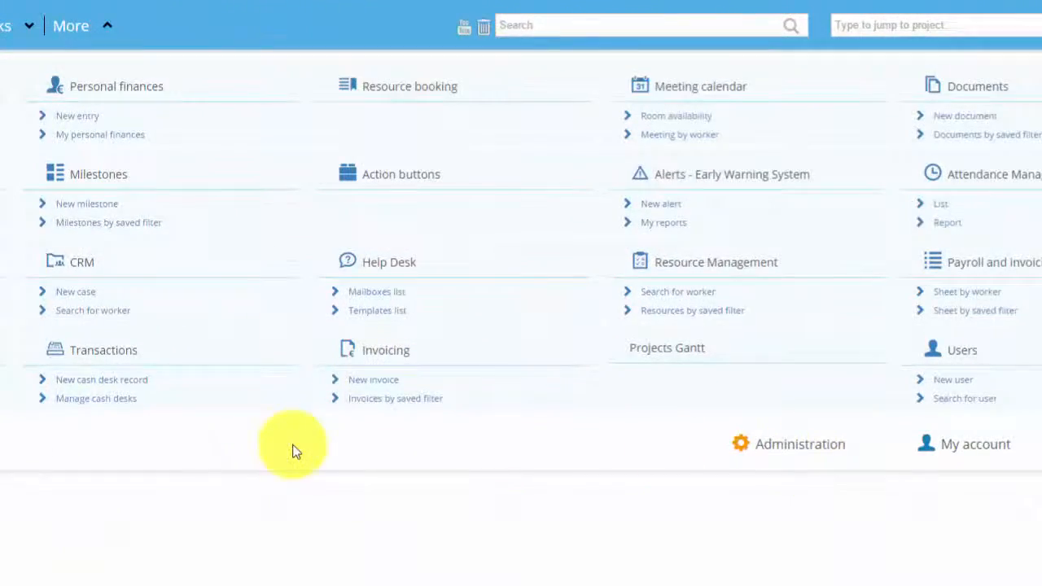
{"action": "left_click", "coordinate": [800, 444]}
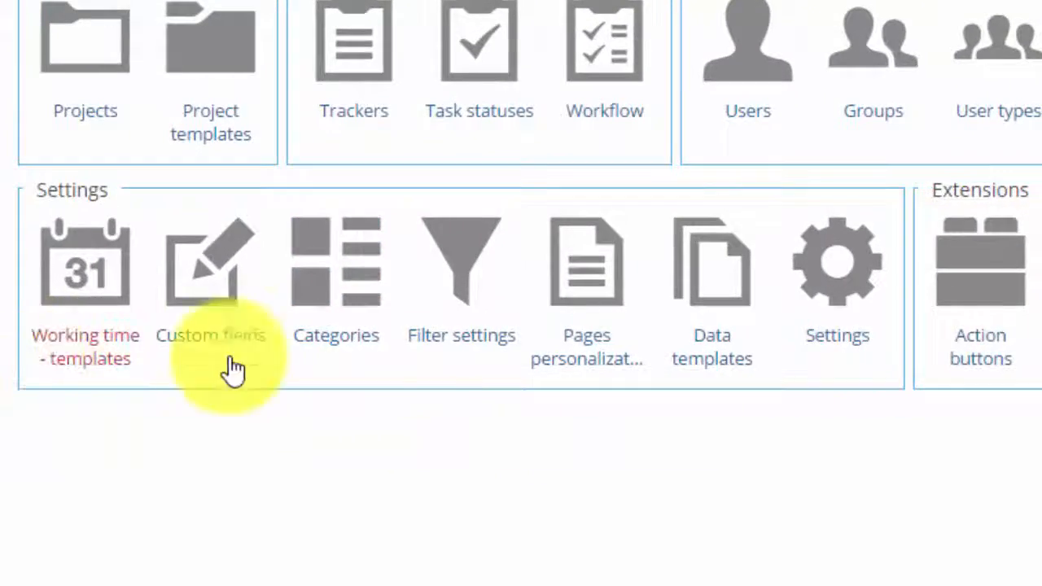
{"action": "left_click", "coordinate": [335, 277]}
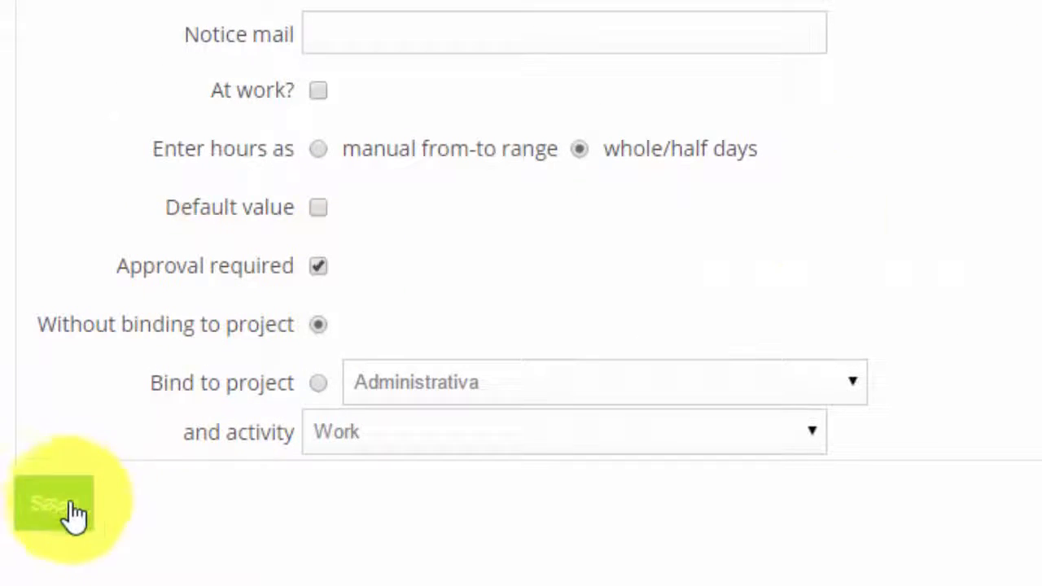
{"action": "left_click", "coordinate": [53, 504]}
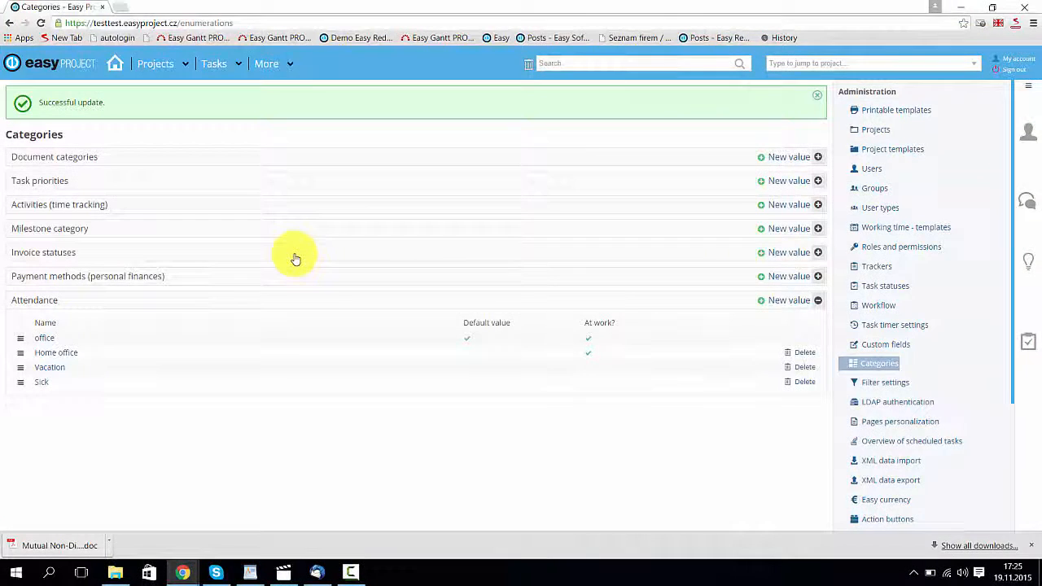
- Enable all attendance permissions, including attendance approval editing, on the Manager role
{"action": "left_click", "coordinate": [266, 64]}
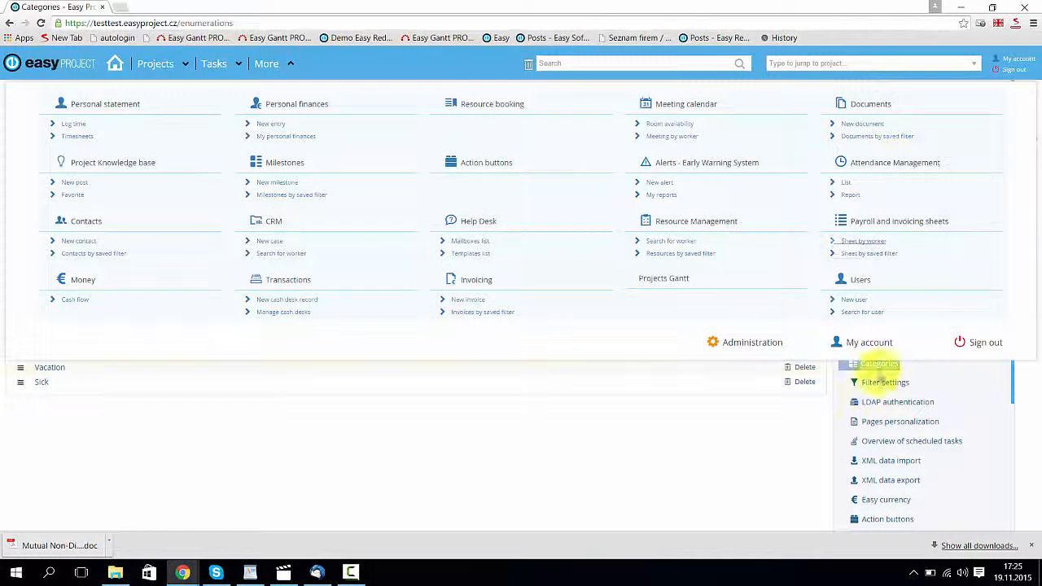
{"action": "left_click", "coordinate": [751, 342]}
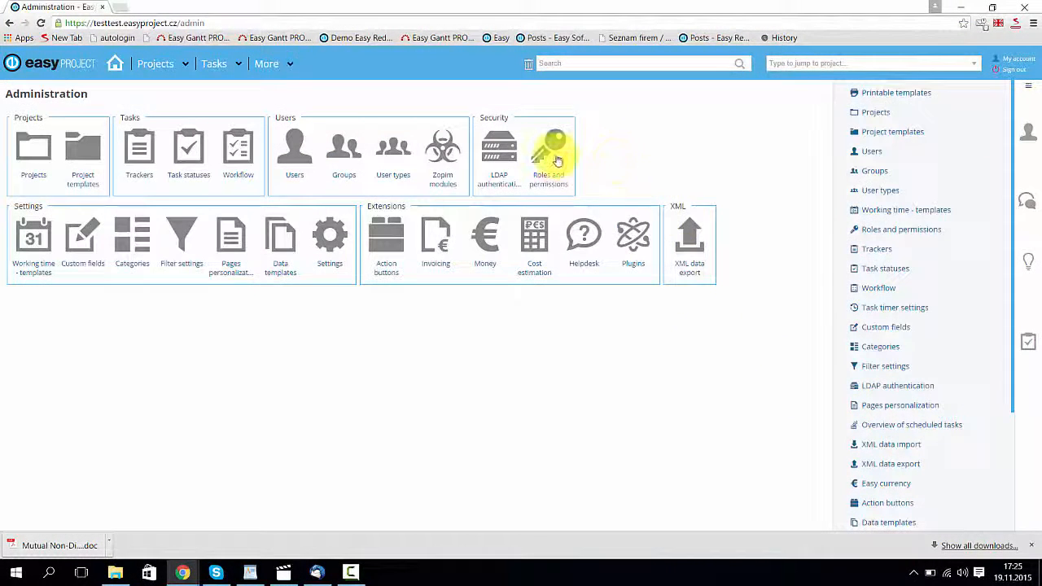
{"action": "left_click", "coordinate": [548, 145]}
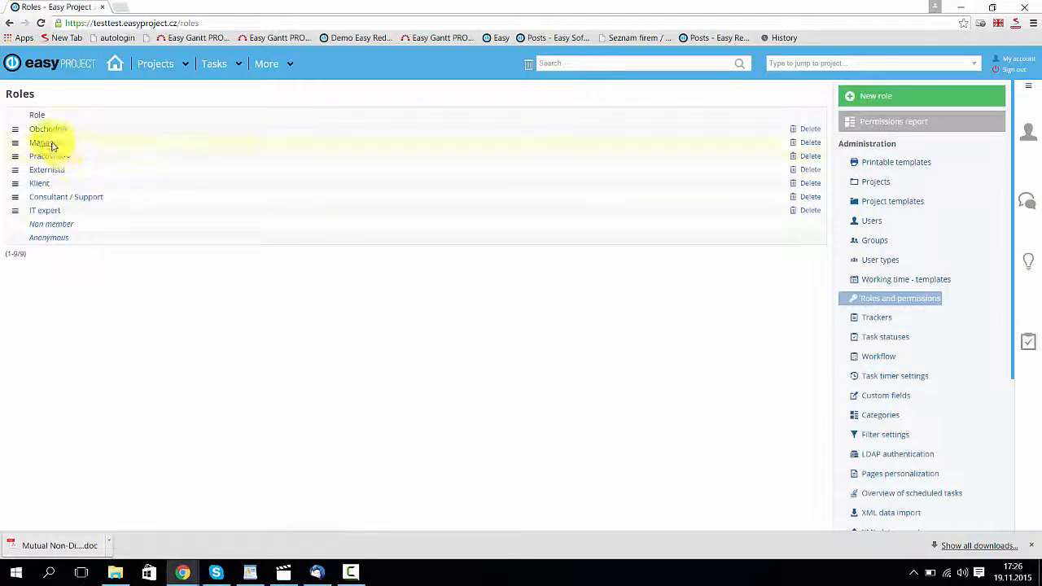
{"action": "left_click", "coordinate": [40, 142]}
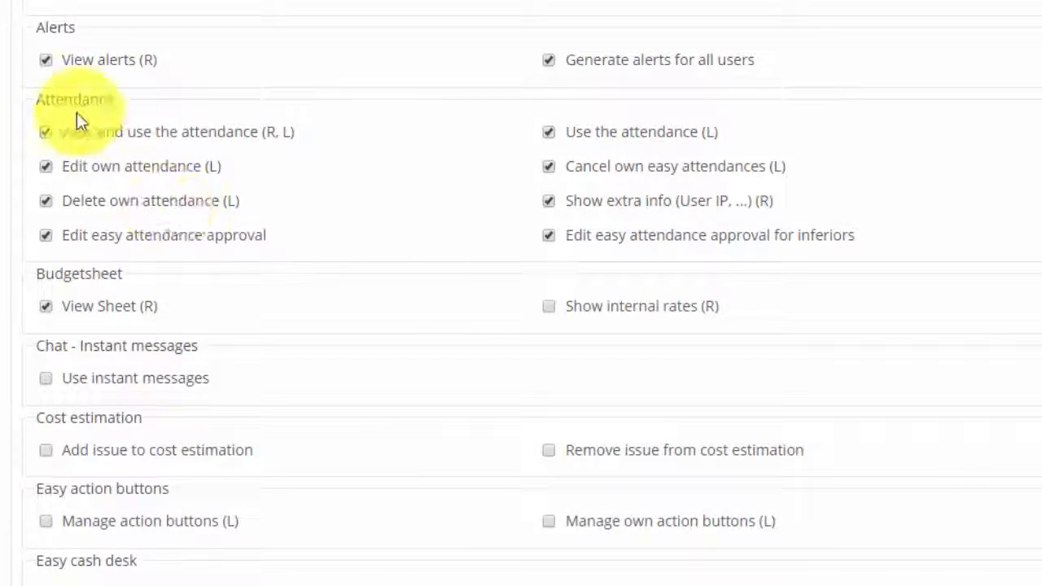
{"action": "mouse_move", "coordinate": [90, 260]}
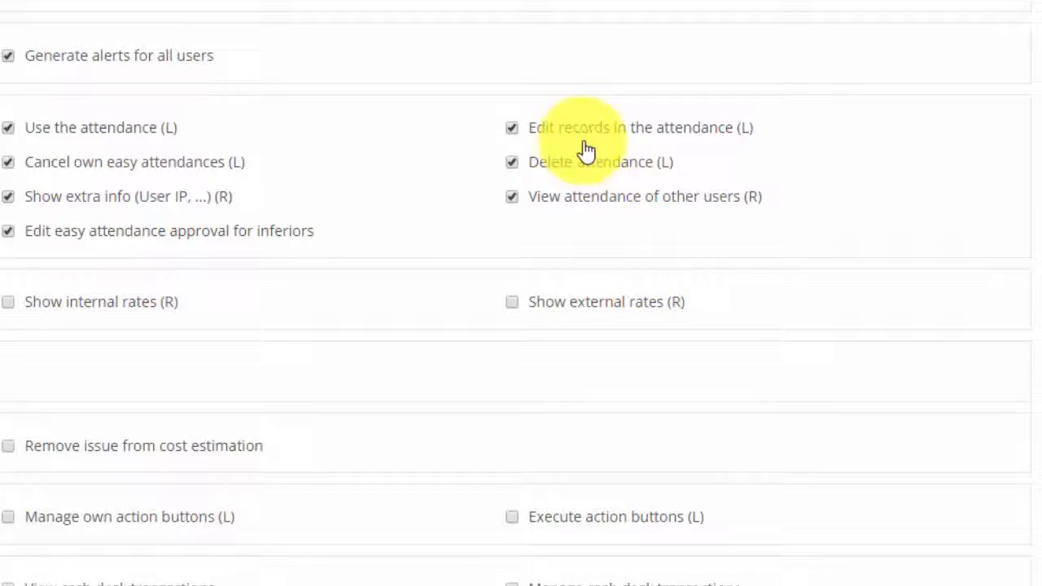
{"action": "mouse_move", "coordinate": [688, 215]}
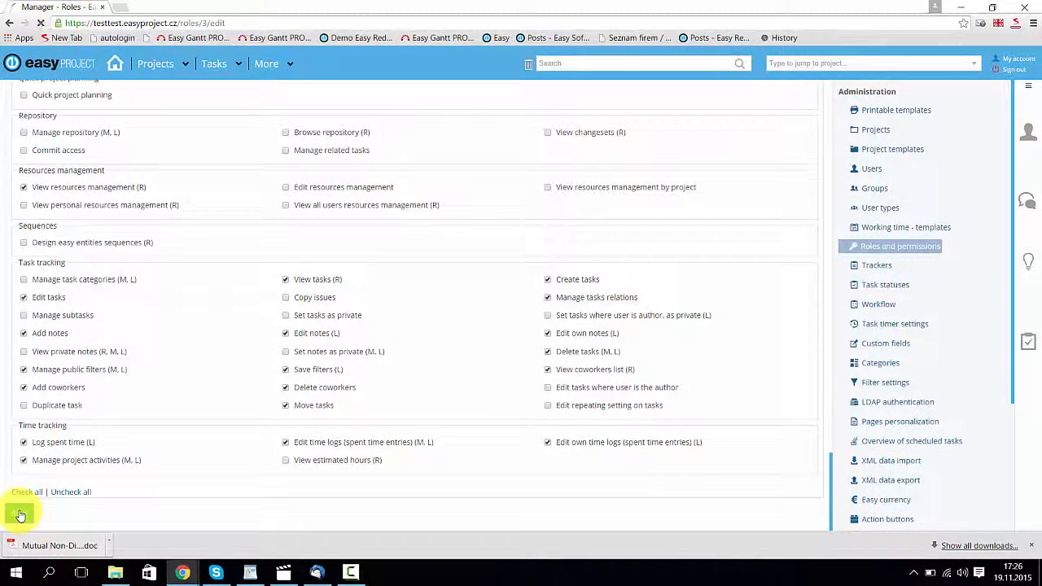
{"action": "left_click", "coordinate": [21, 516]}
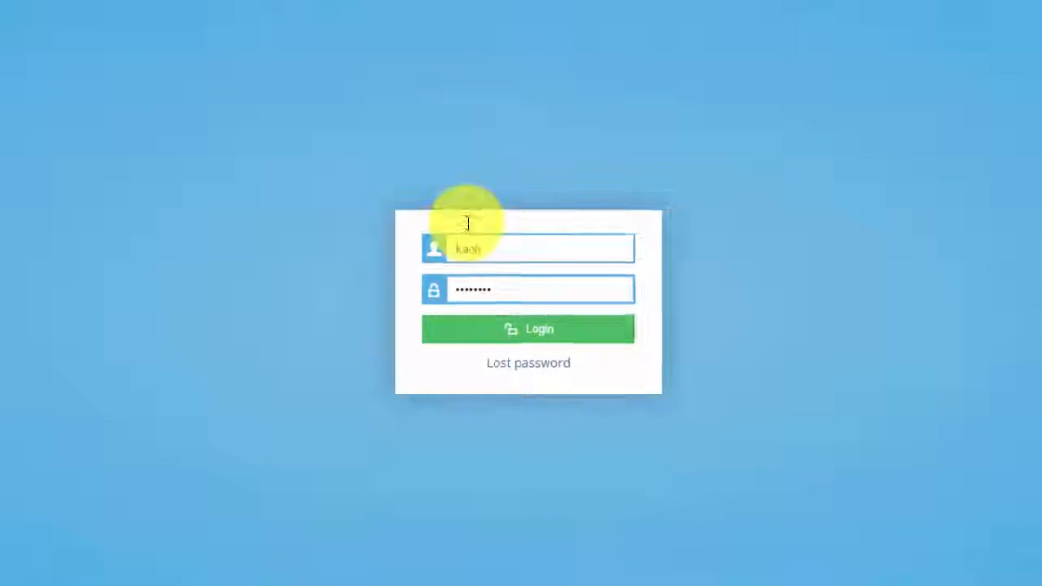
- Log in as the employee and create an all-day Vacation entry for 2015-11-24
{"action": "left_click", "coordinate": [527, 329]}
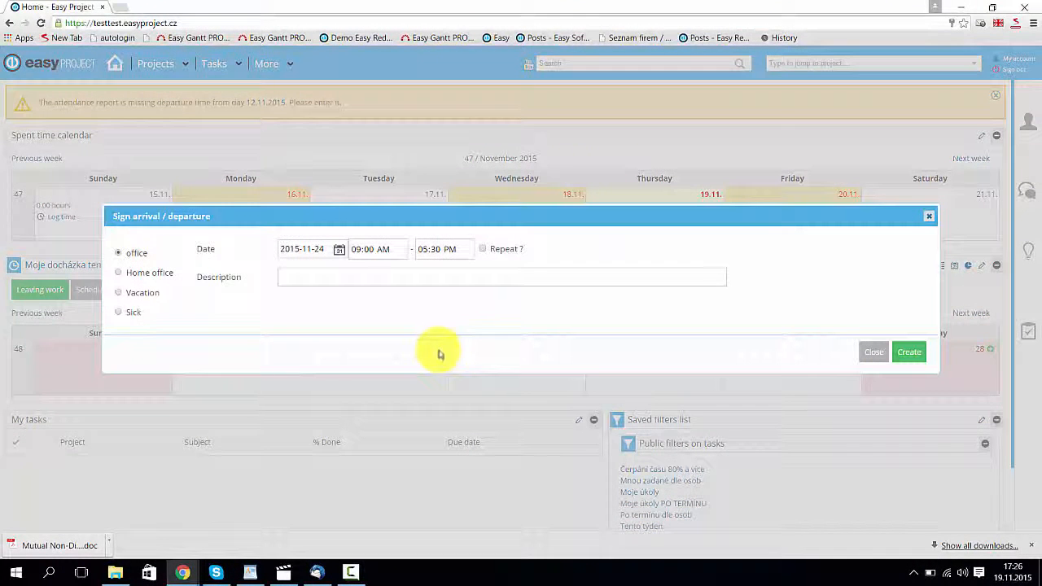
{"action": "left_click", "coordinate": [118, 293]}
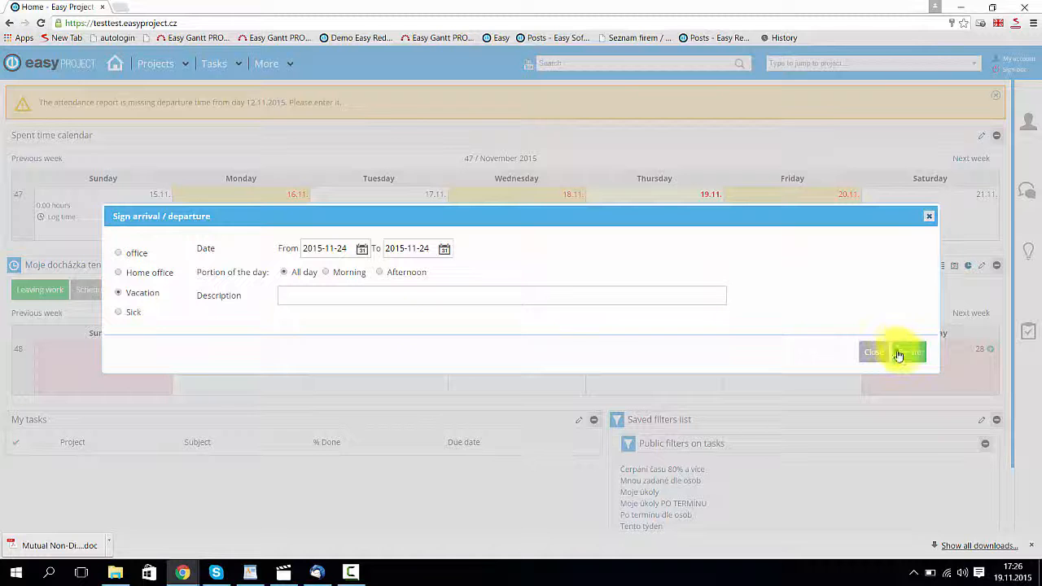
{"action": "left_click", "coordinate": [906, 352]}
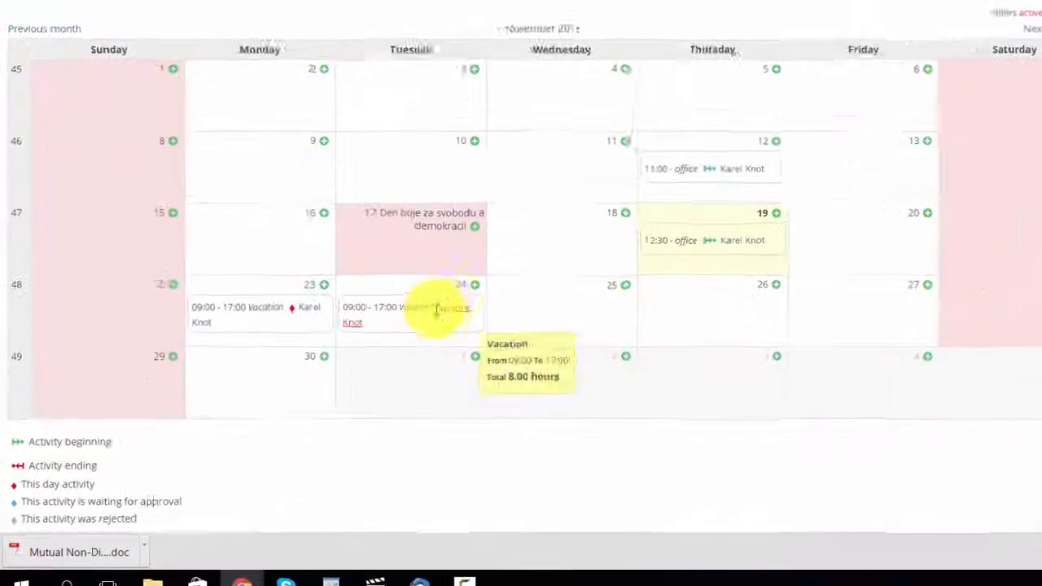
- Review the employee's attendance calendar, then sign out
{"action": "scroll", "scroll_direction": "down", "scroll_amount": 3}
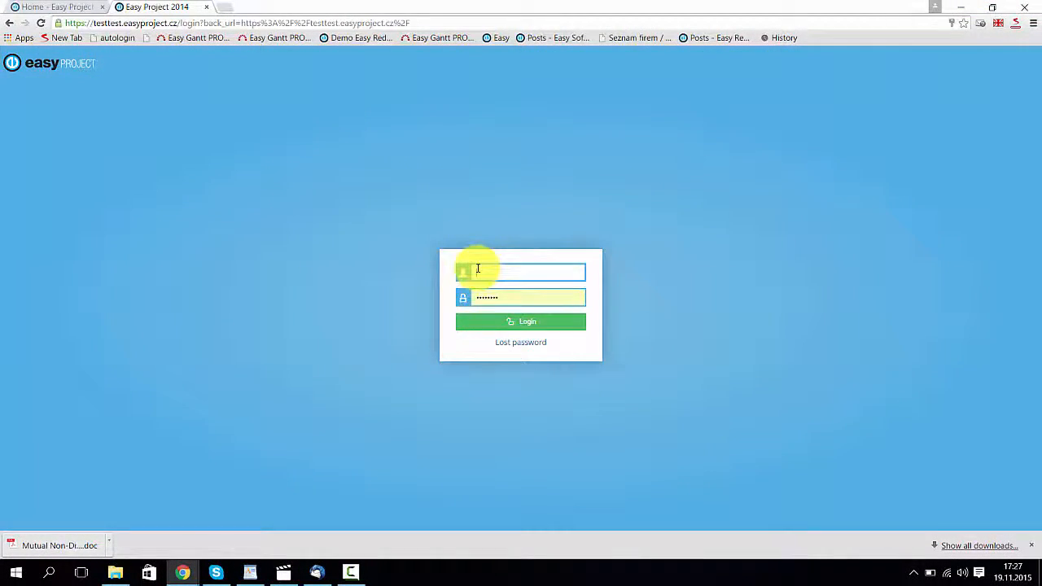
- Log in with username 'manager' and open the Attendance Management list
{"action": "type", "text": "manager"}
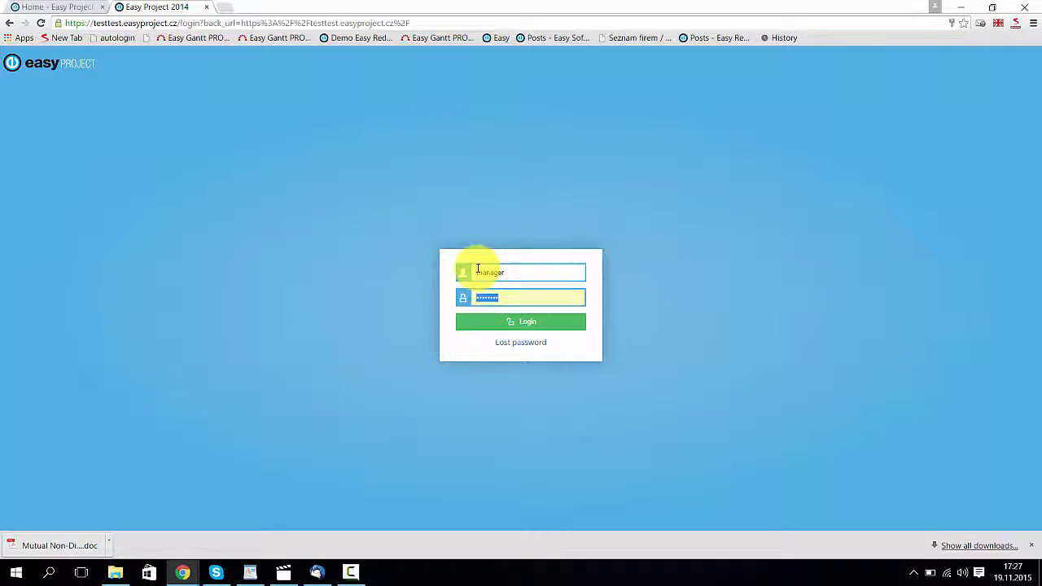
{"action": "left_click", "coordinate": [520, 321]}
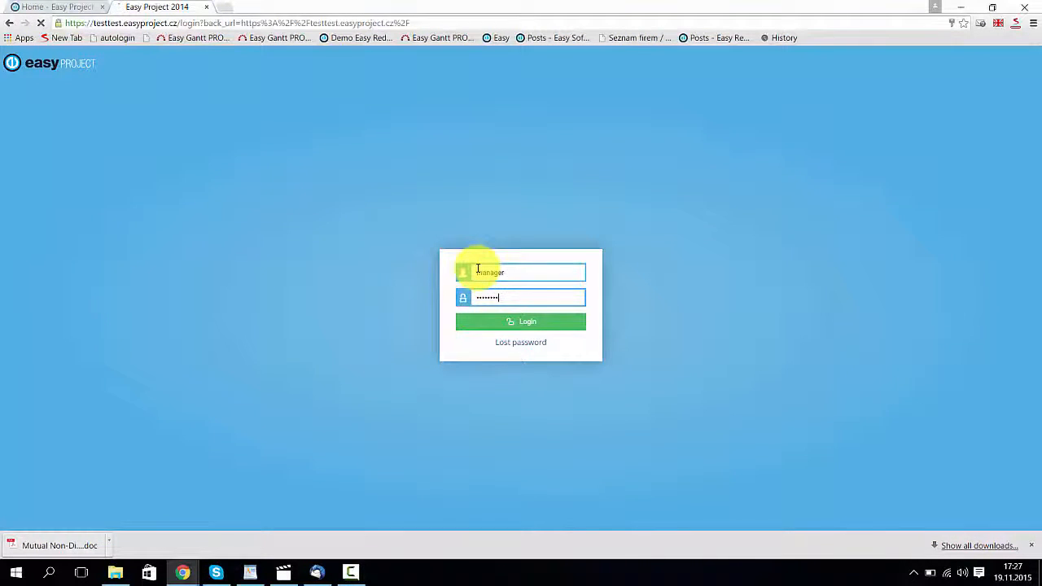
{"action": "left_click", "coordinate": [520, 321]}
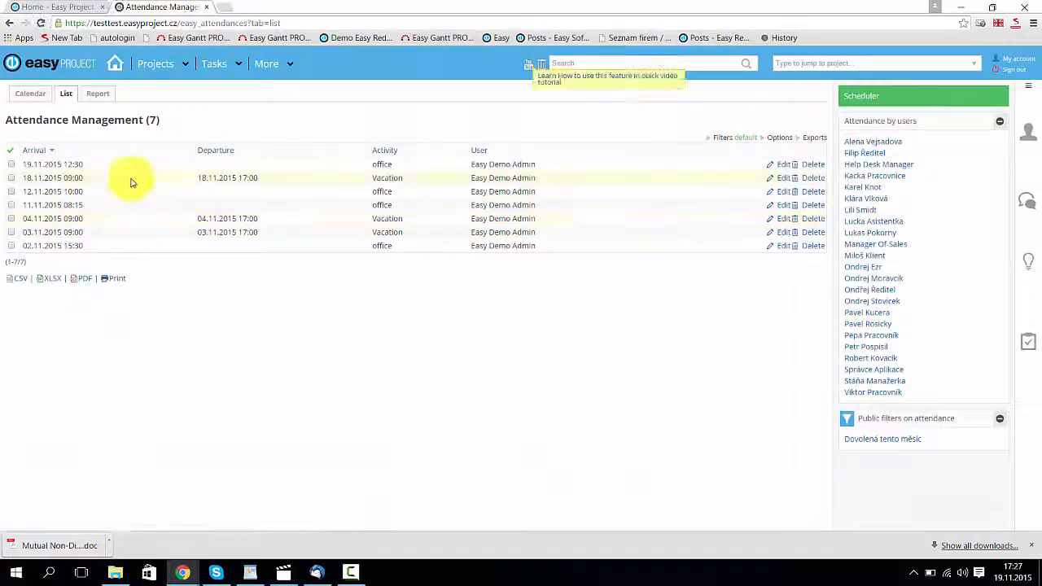
- Filter the attendance list by User to show only the employee's records
{"action": "left_click", "coordinate": [724, 137]}
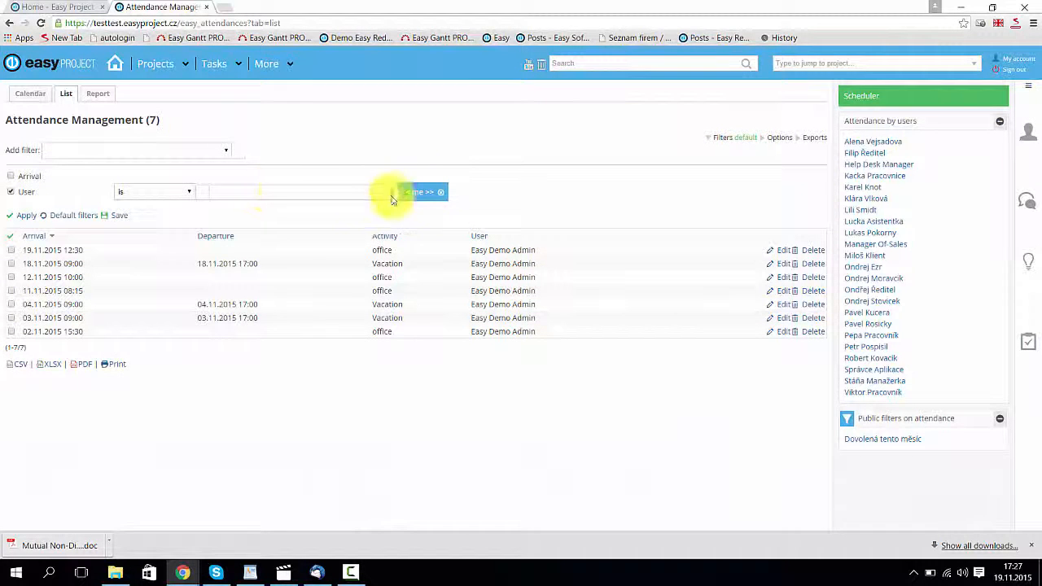
{"action": "left_click", "coordinate": [285, 191]}
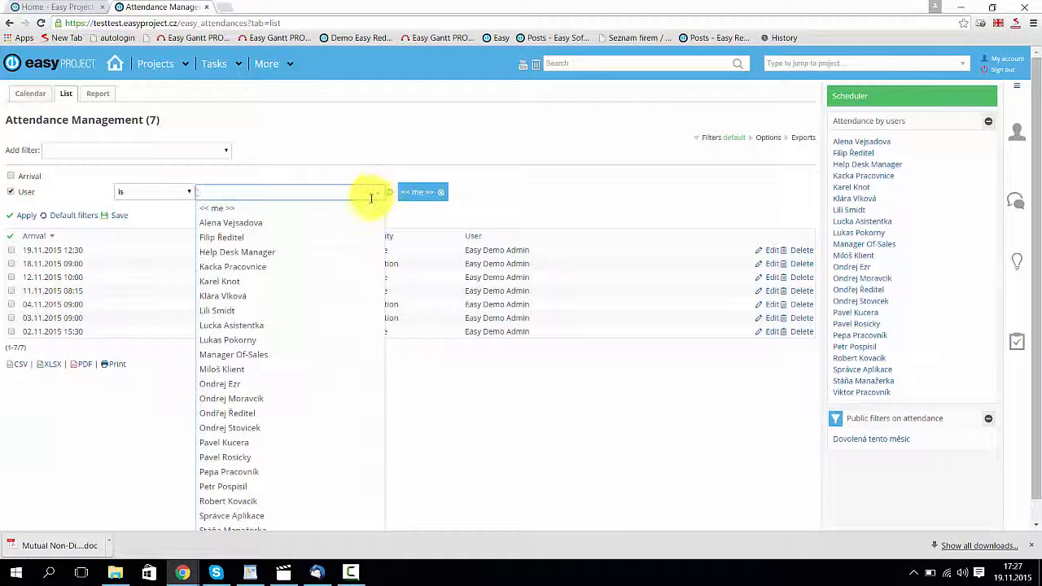
{"action": "left_click", "coordinate": [219, 281]}
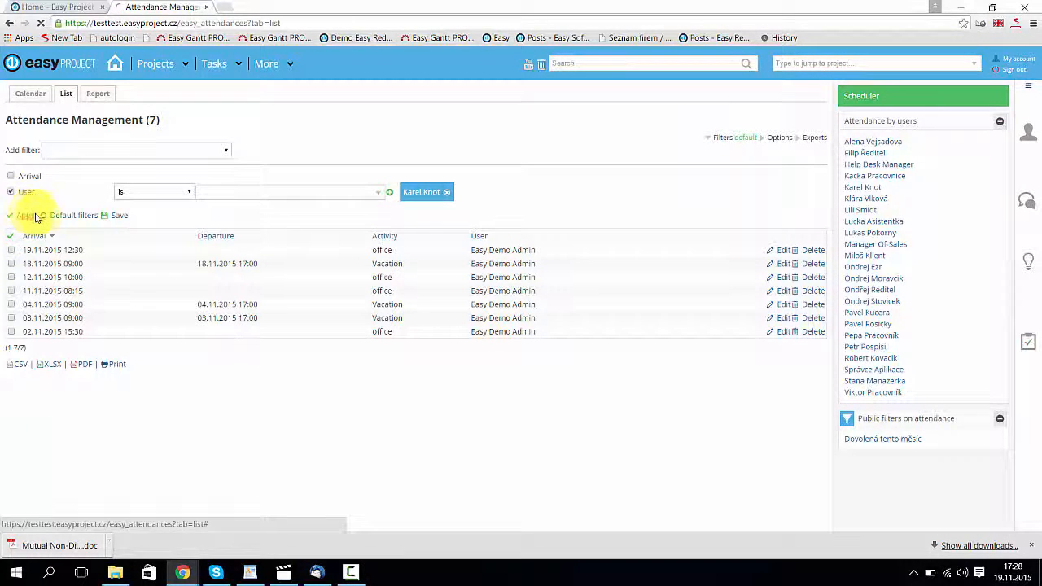
{"action": "left_click", "coordinate": [25, 214]}
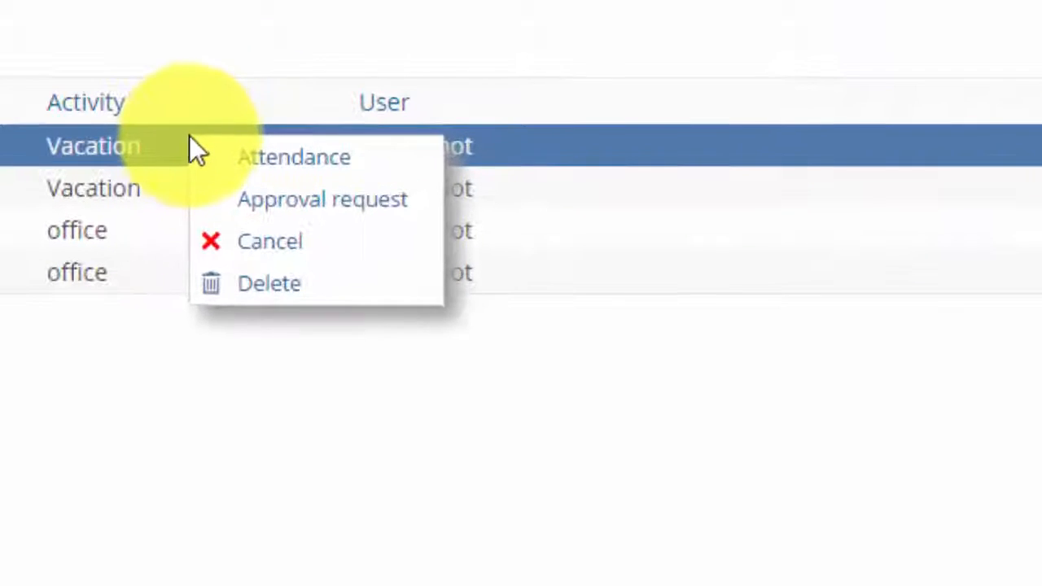
{"action": "mouse_move", "coordinate": [321, 198]}
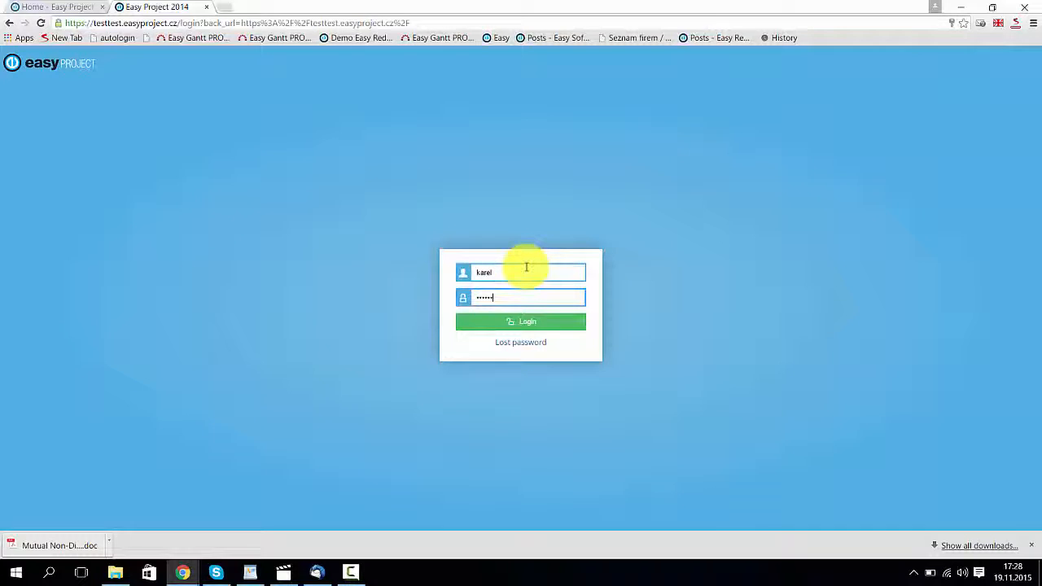
- Approve the 24 November vacation, then log in as the employee to check the dashboard
{"action": "left_click", "coordinate": [520, 322]}
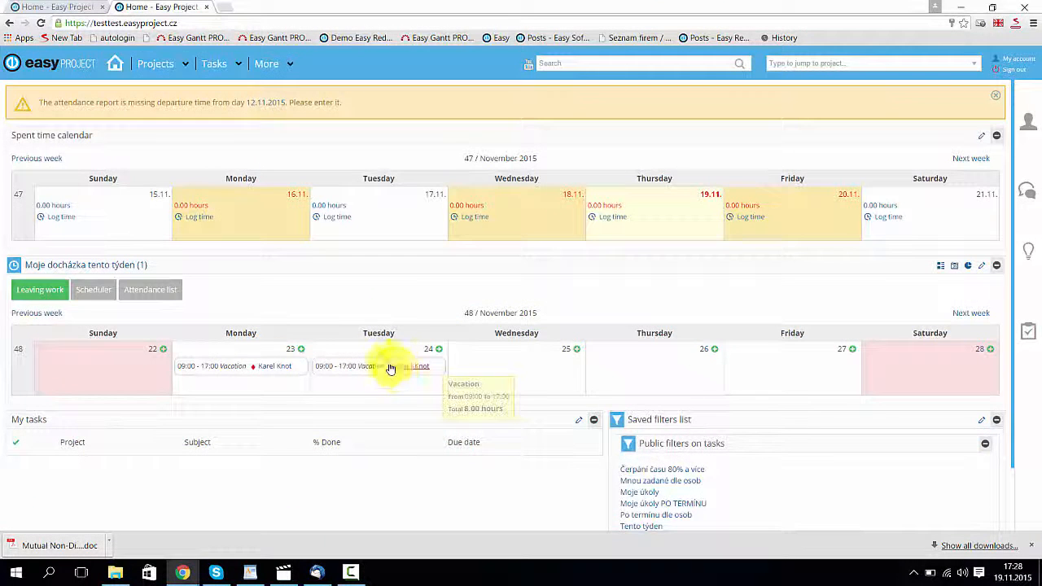